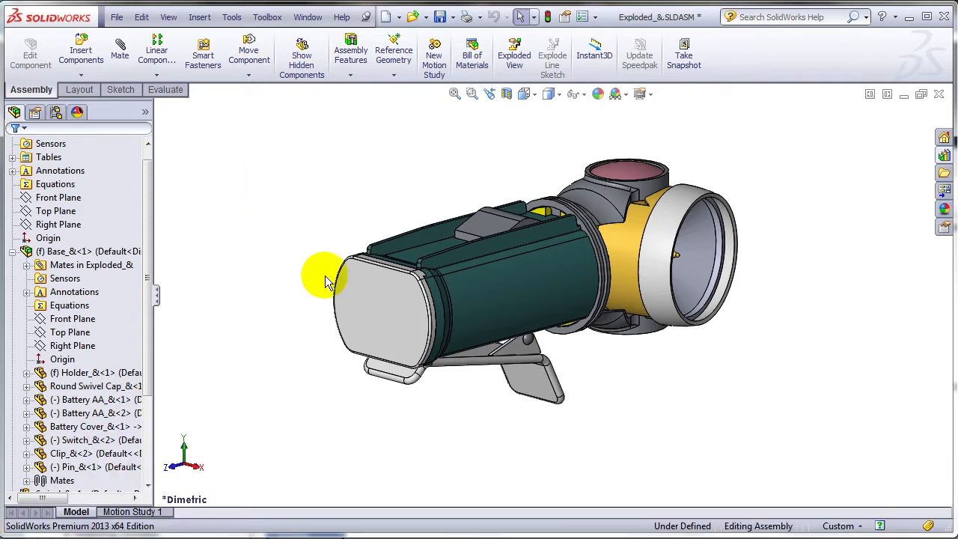
mouse_move(393, 305)
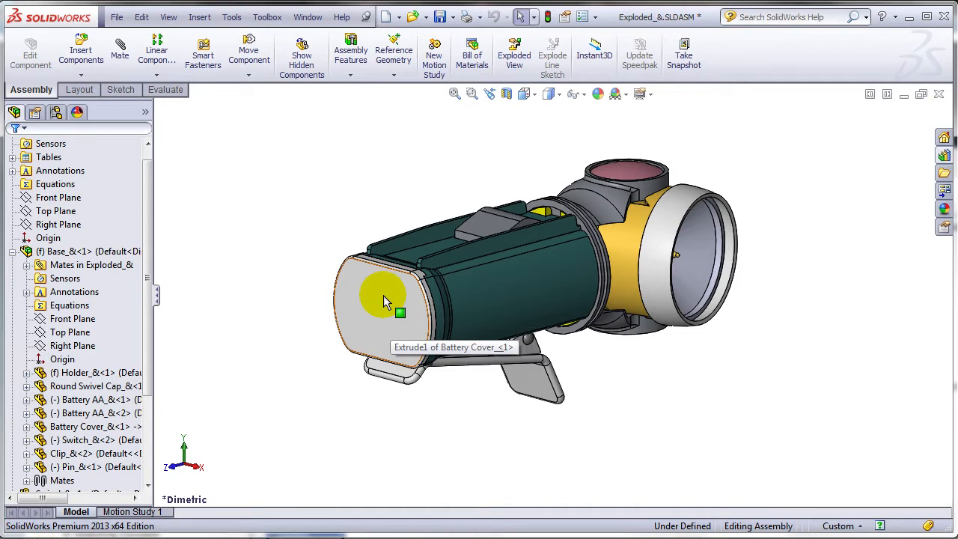
Select the battery cover face and switch the SolidWorks search box to Commands.
left_click(384, 301)
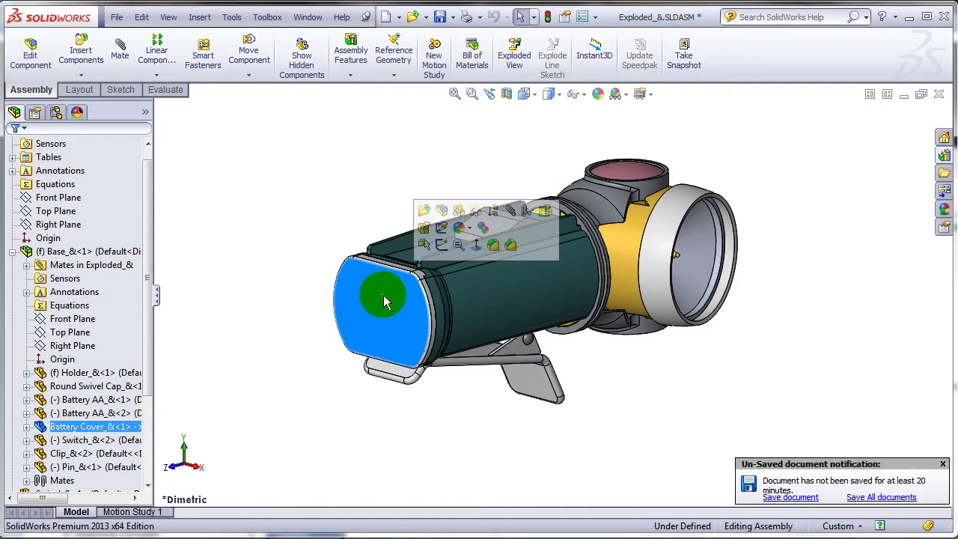
mouse_move(478, 246)
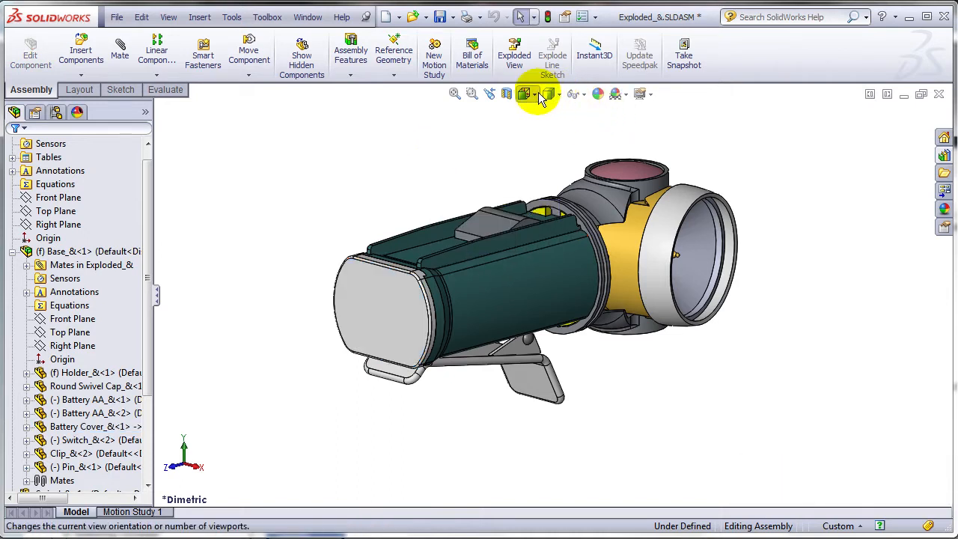
left_click(523, 93)
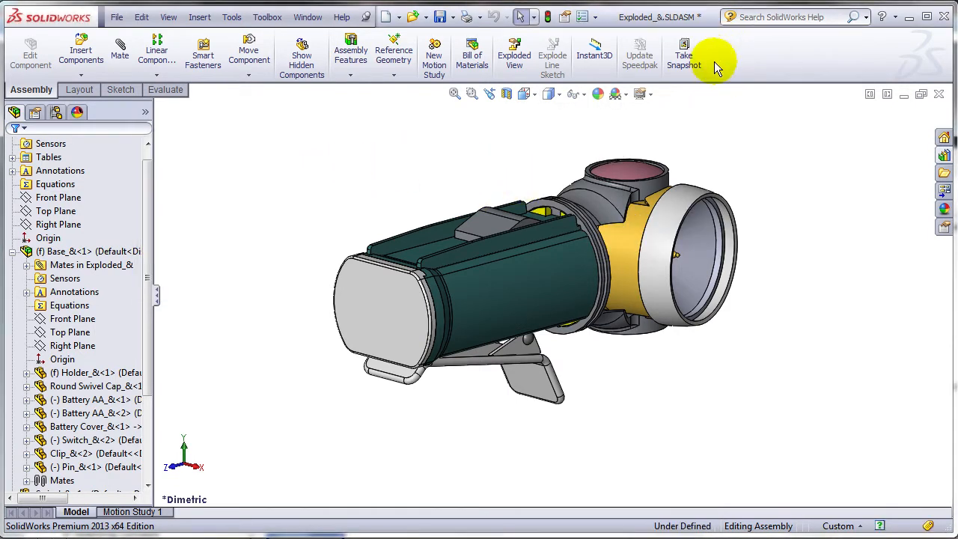
left_click(870, 19)
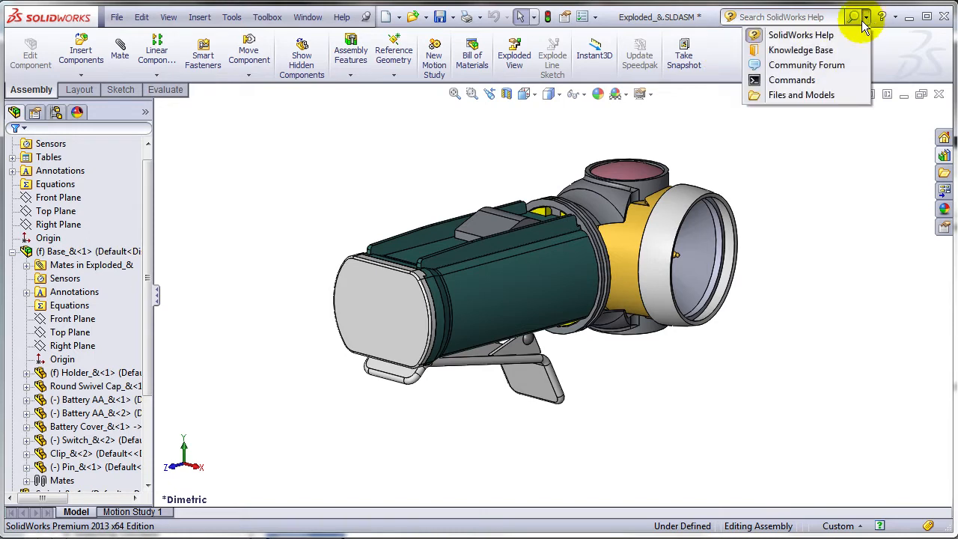
left_click(866, 16)
type("nor")
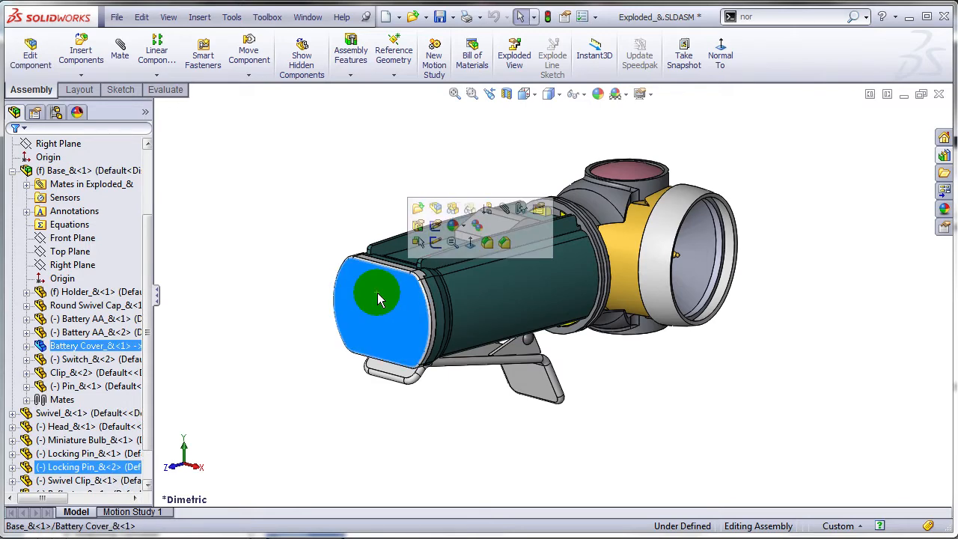
mouse_move(471, 242)
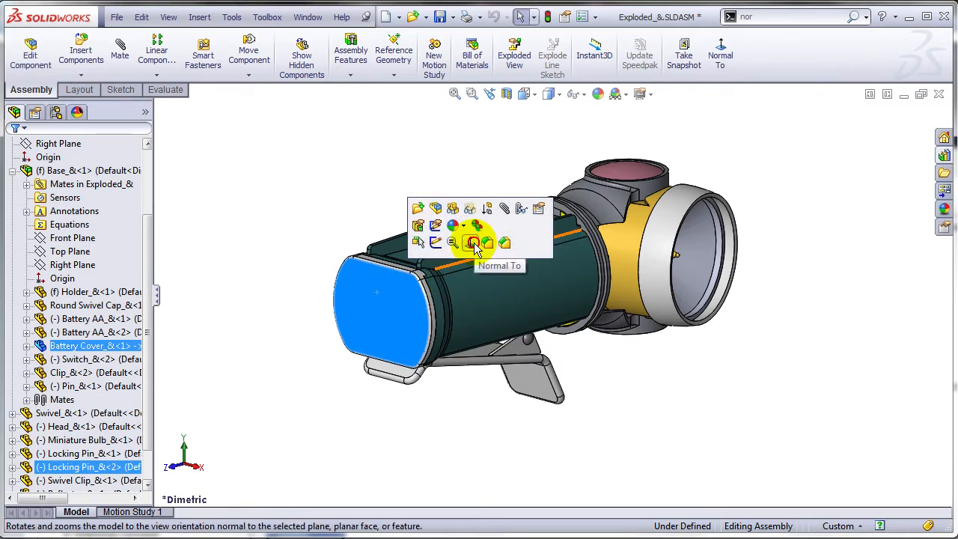
Apply Normal To on the selected battery cover face for a head-on view.
left_click(474, 243)
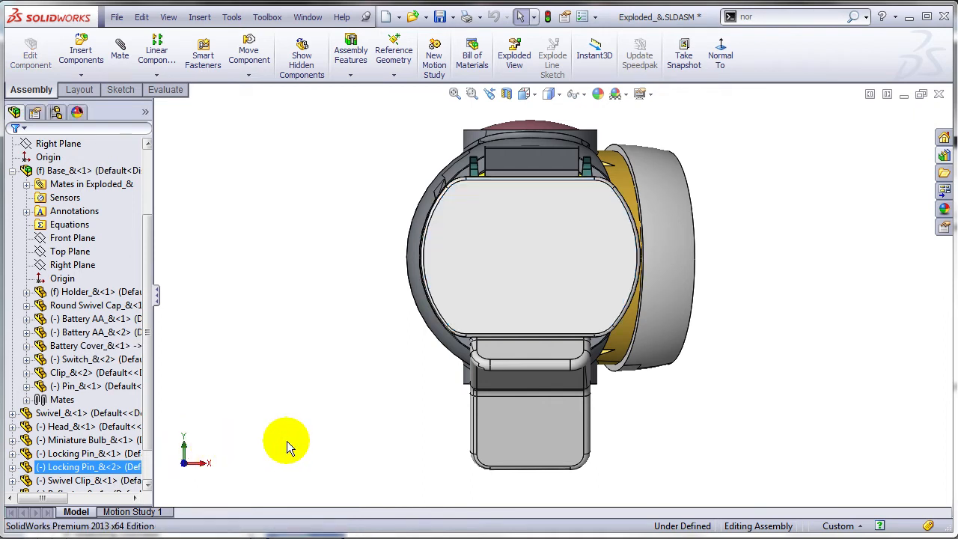
mouse_move(208, 432)
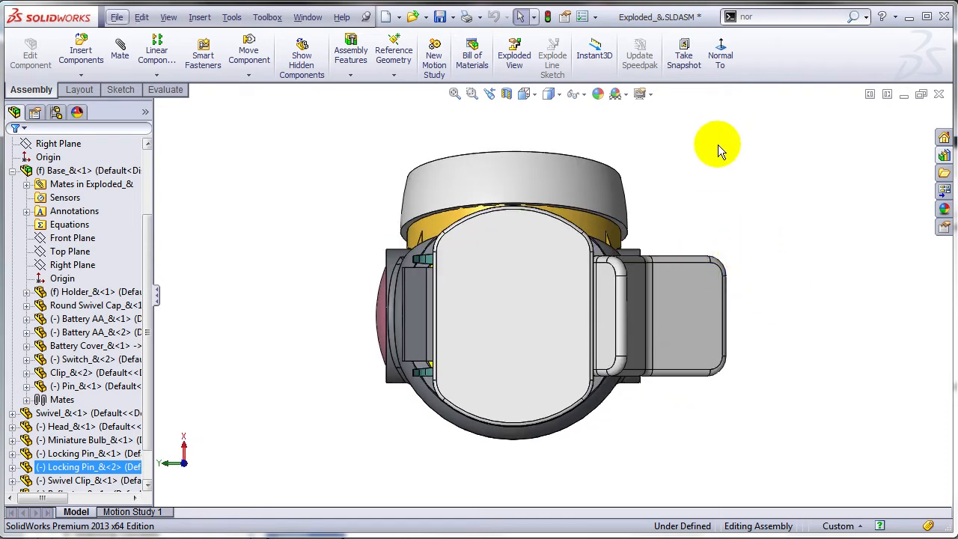
Orbit, add the clip face, and view the battery cover square-on with clip-defined up.
left_click_drag(718, 143, 636, 367)
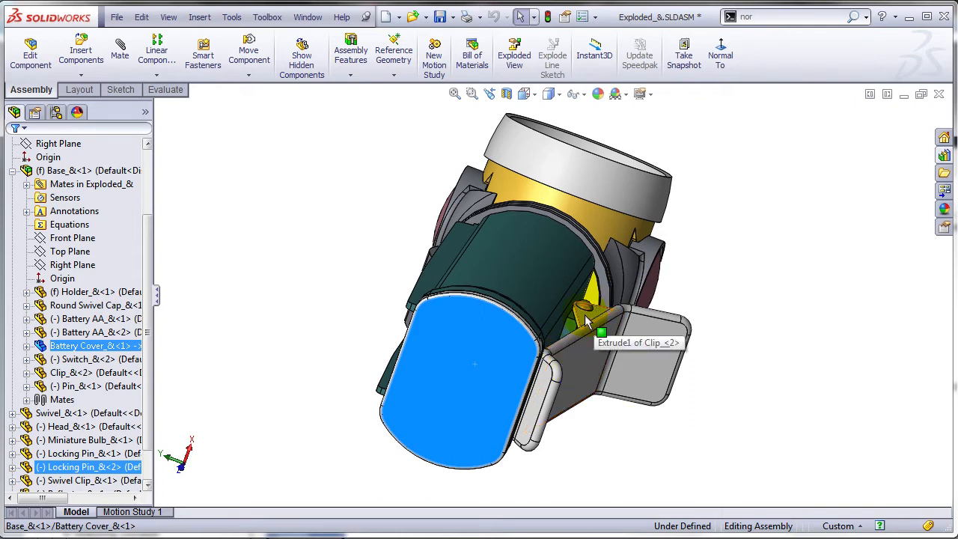
left_click(588, 321)
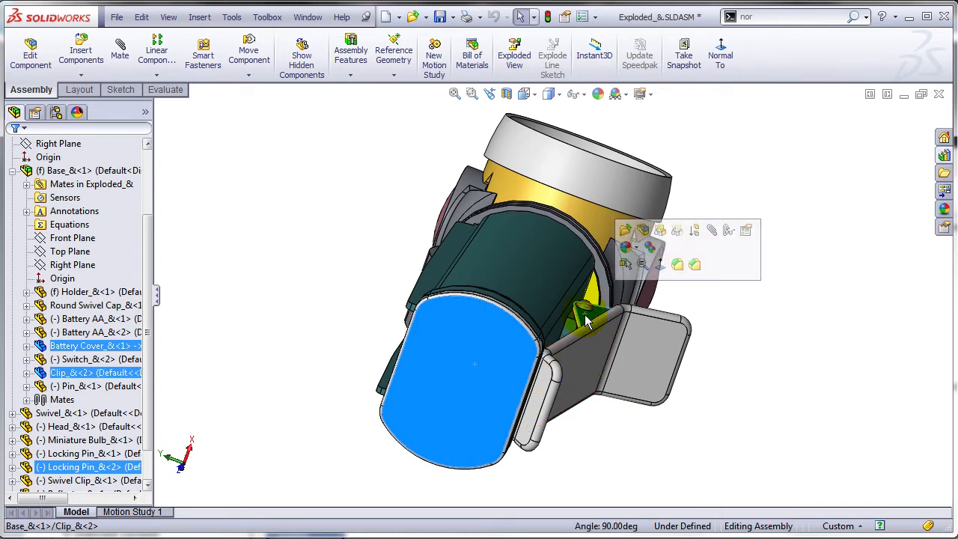
mouse_move(660, 265)
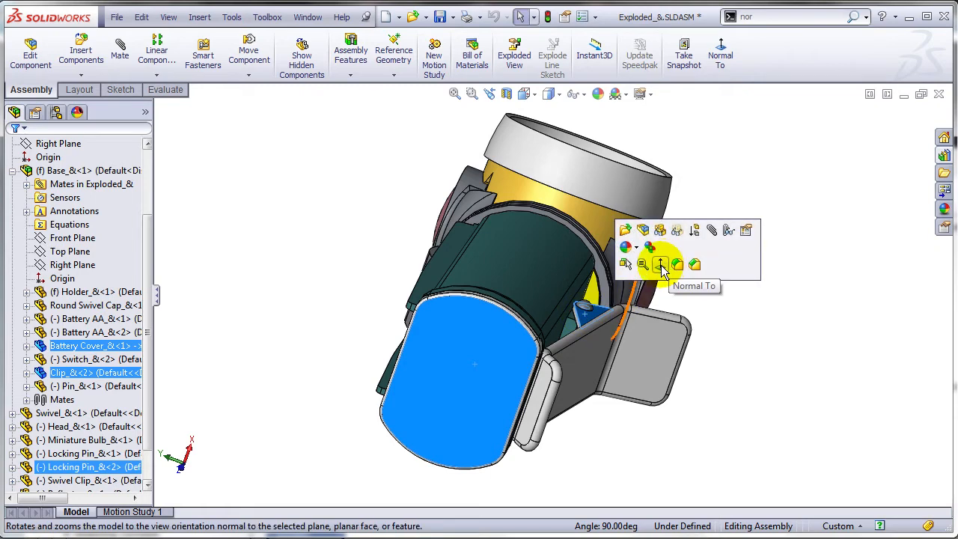
left_click(661, 264)
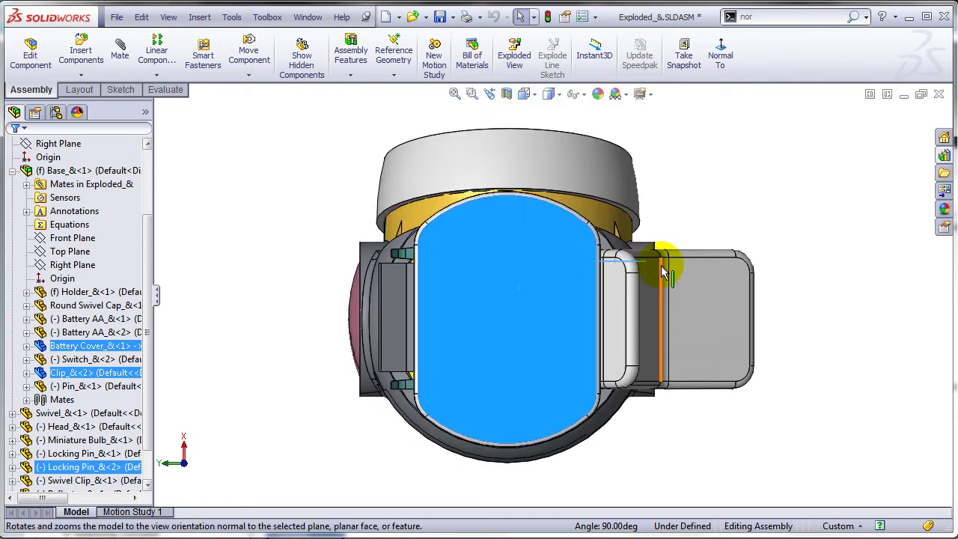
mouse_move(337, 449)
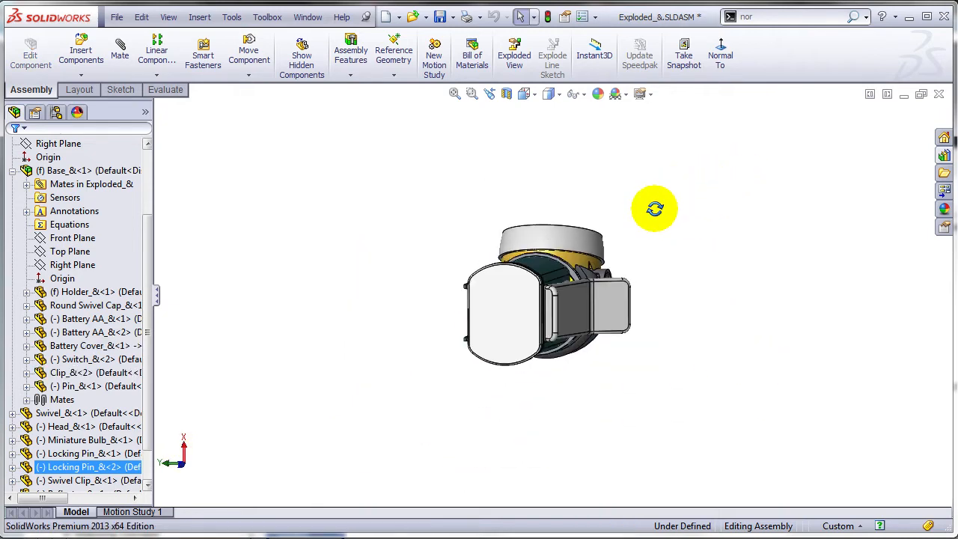
Orbit freely, then repeat Normal To until the flashlight stands upright, head on top.
left_click_drag(655, 208, 672, 233)
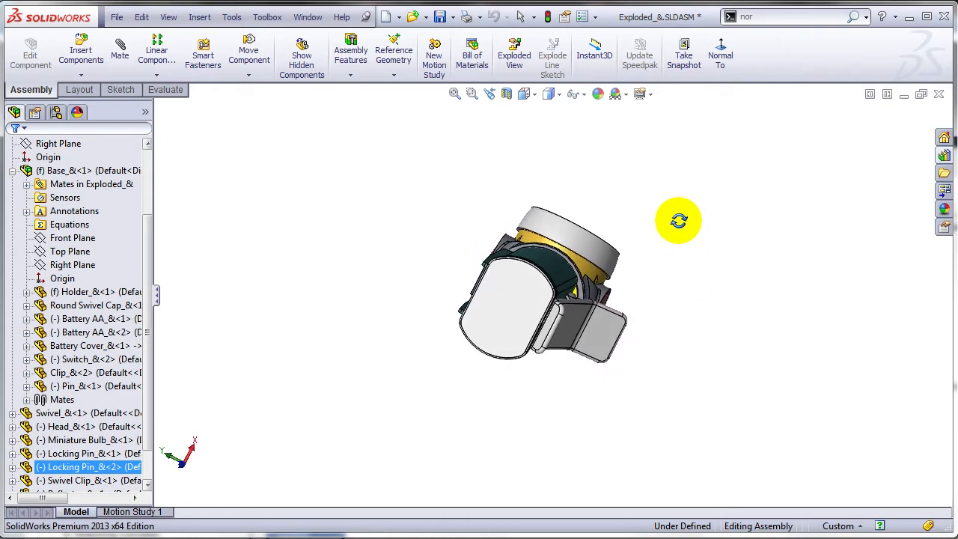
mouse_move(722, 54)
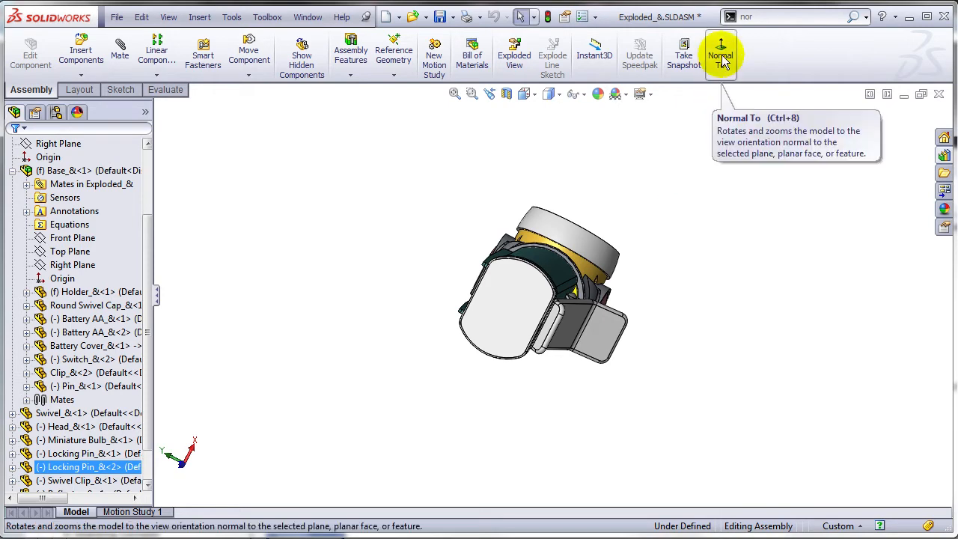
left_click(721, 52)
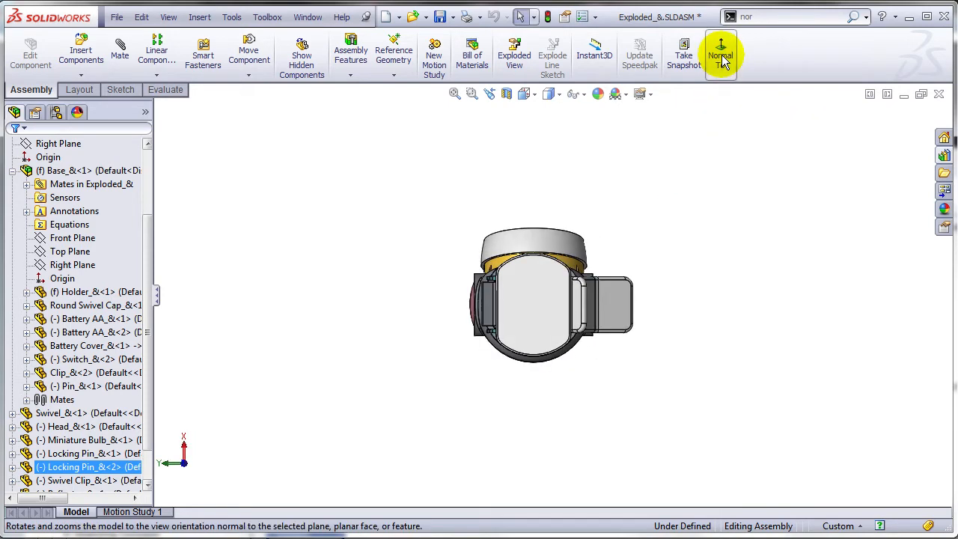
left_click(720, 54)
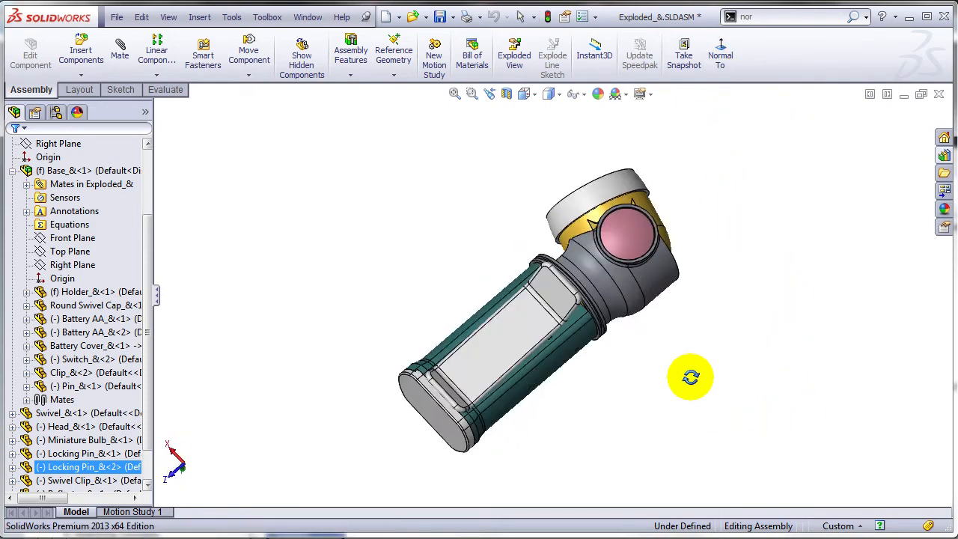
left_click(720, 54)
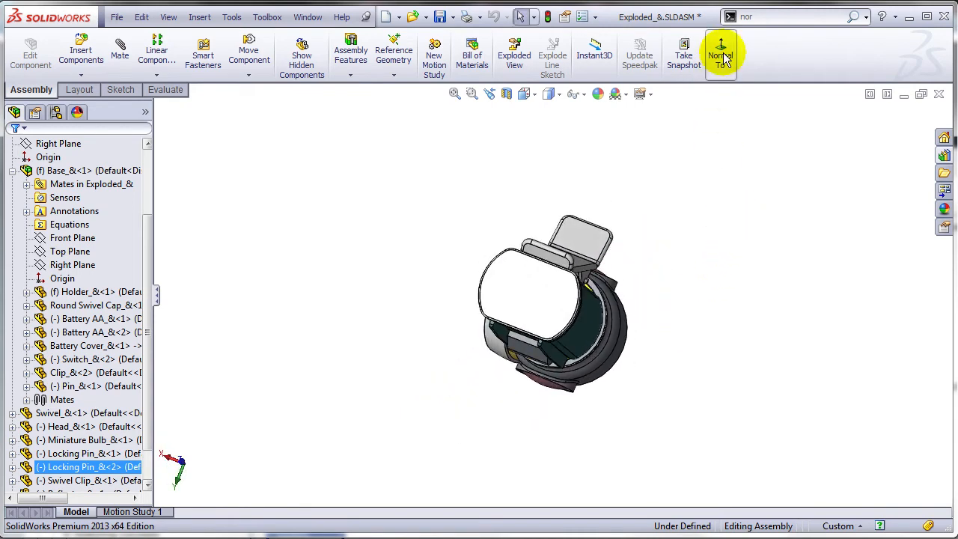
left_click(721, 54)
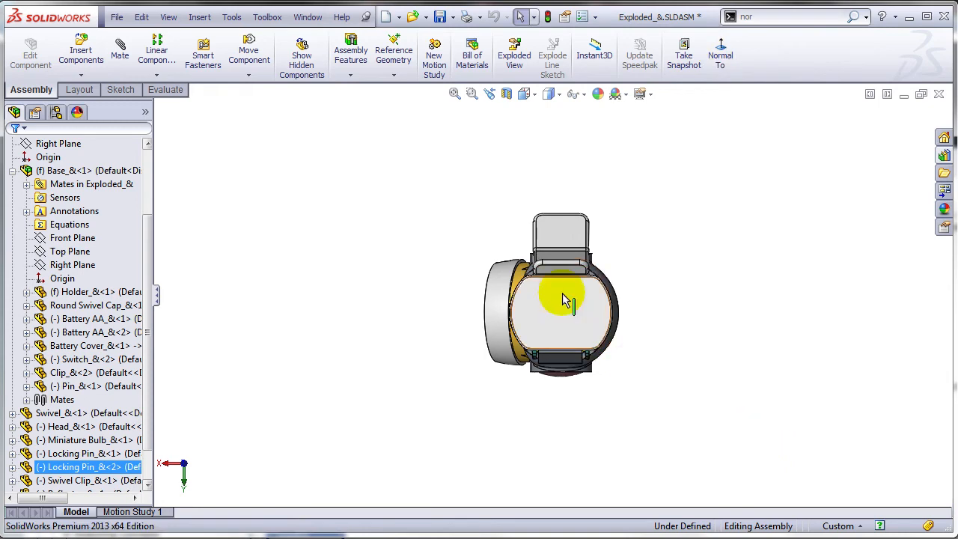
left_click(720, 54)
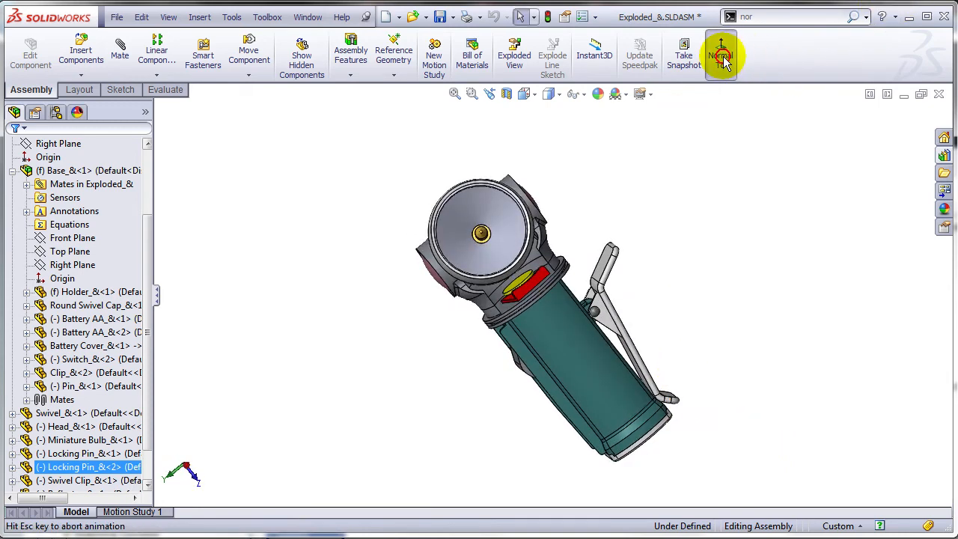
left_click(722, 54)
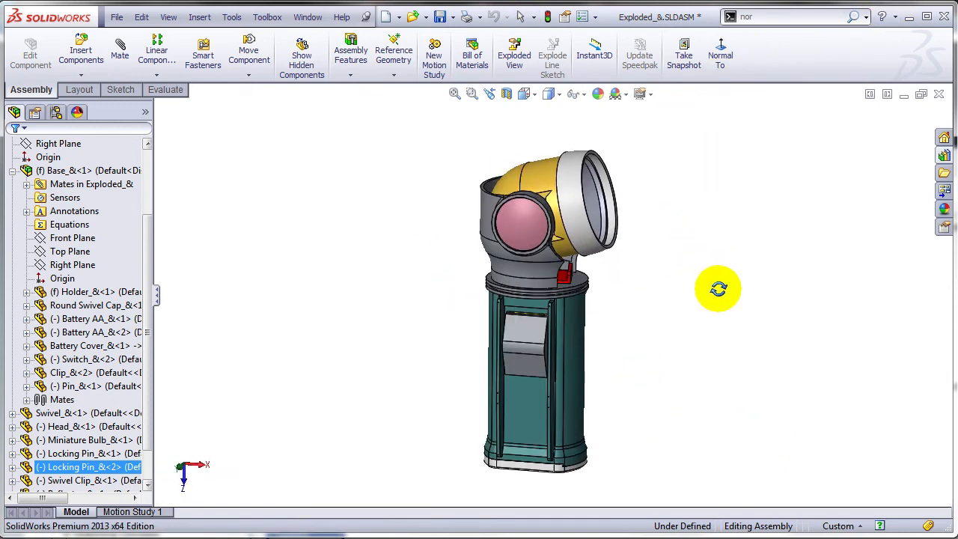
left_click(720, 52)
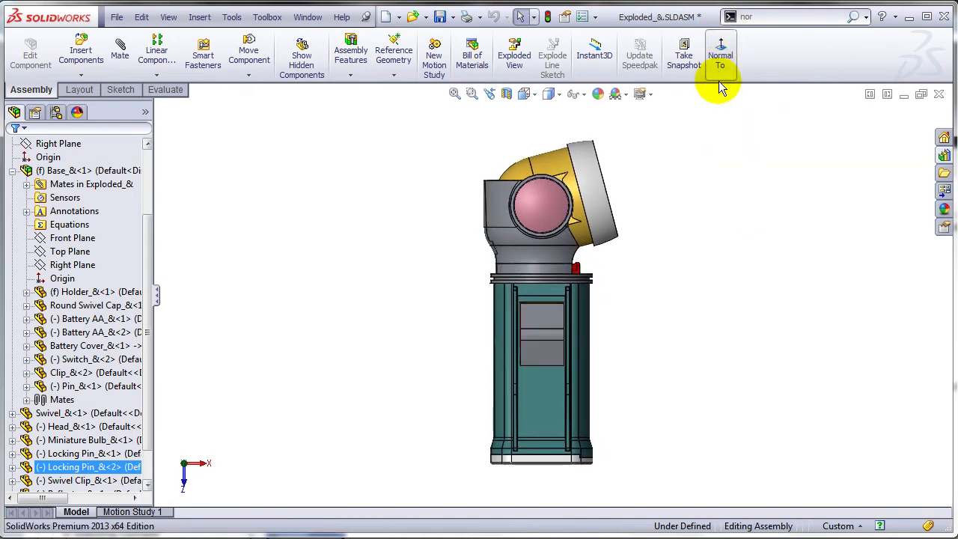
mouse_move(741, 93)
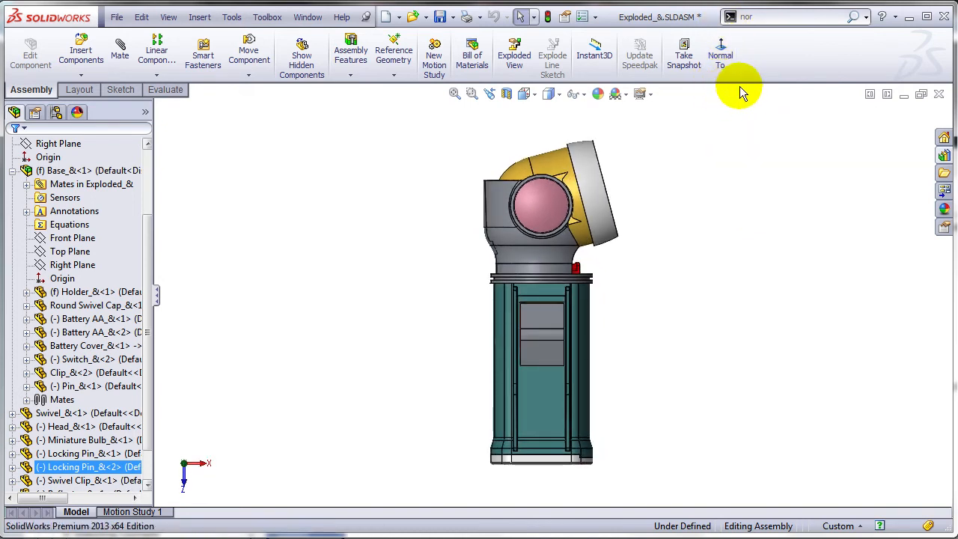
mouse_move(709, 216)
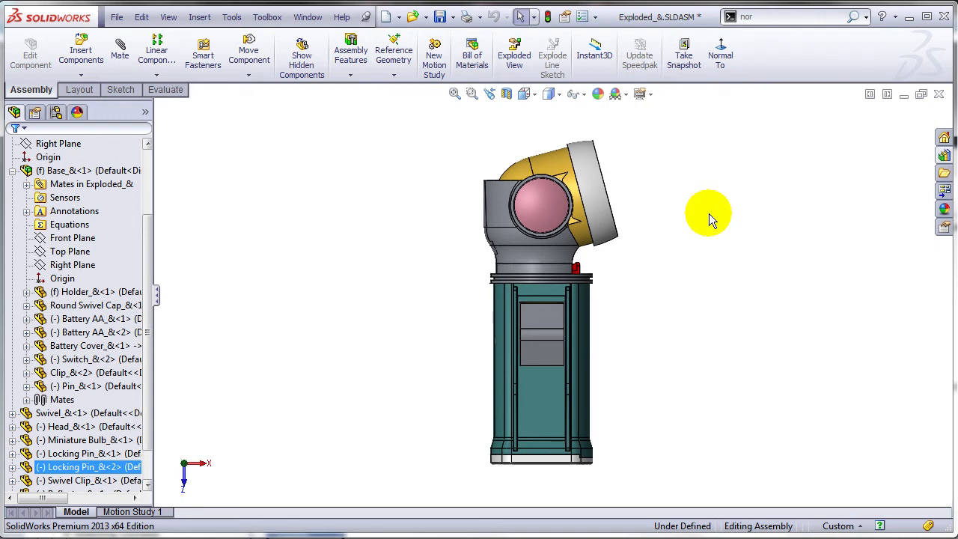
mouse_move(749, 263)
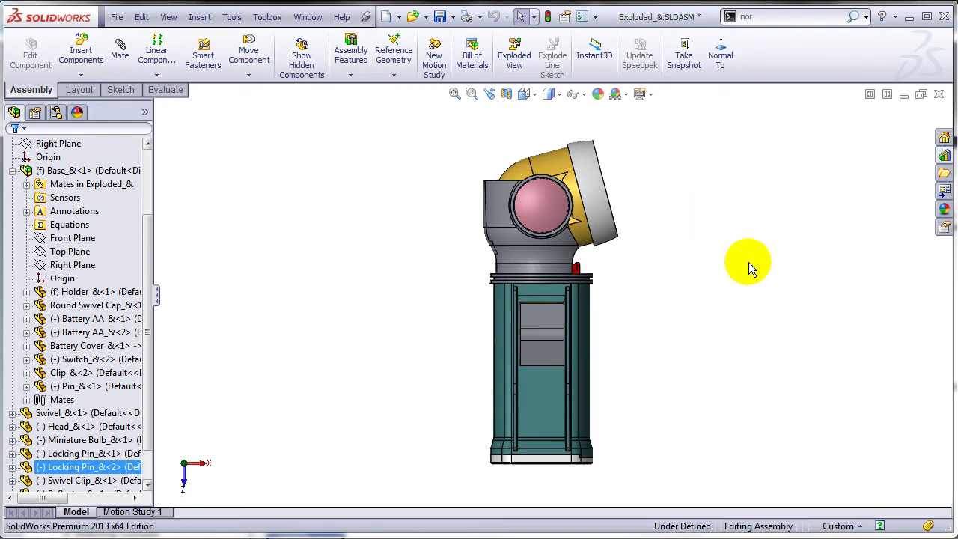